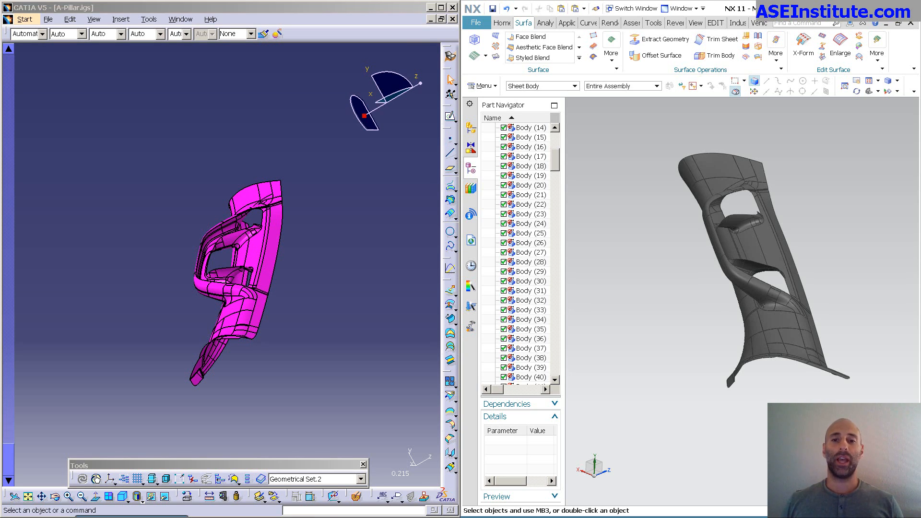
mouse_move(885, 361)
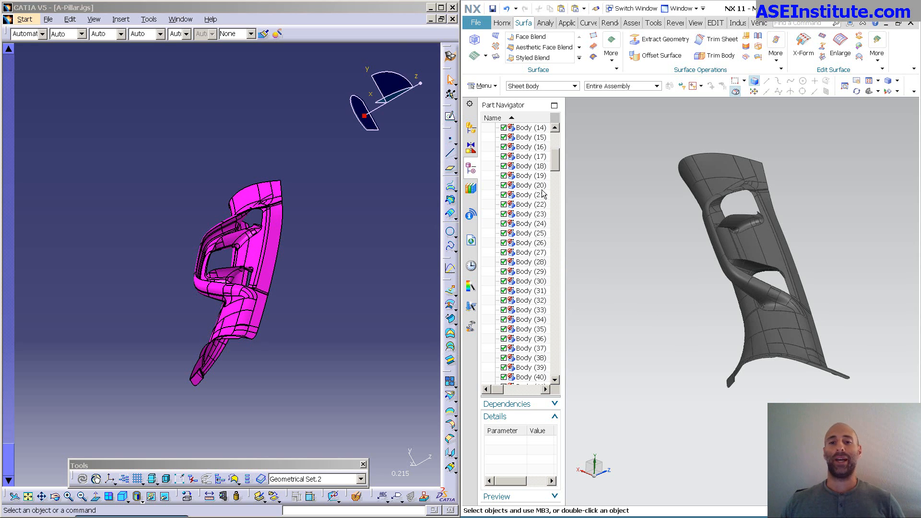
mouse_move(74, 304)
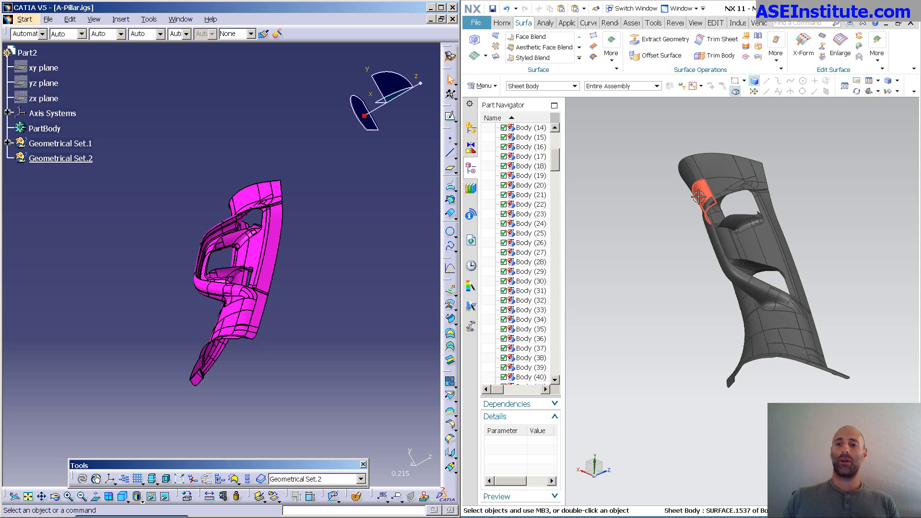
mouse_move(607, 198)
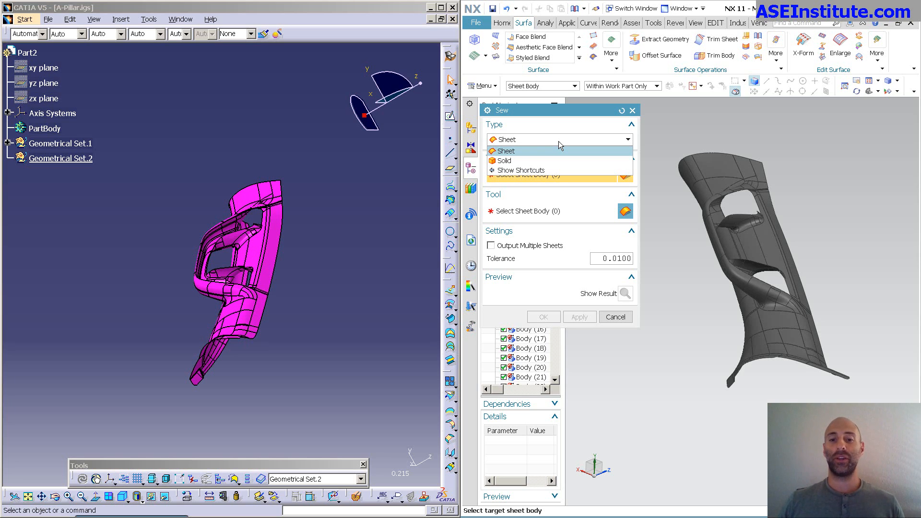
- Sew the target A-pillar sheet with the 267 tool sheets using the Sheet sew type
click(505, 140)
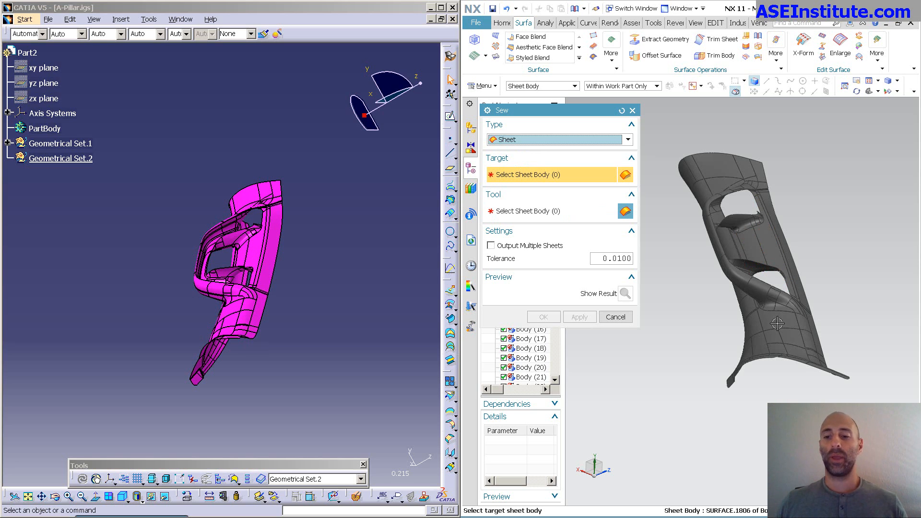
click(775, 334)
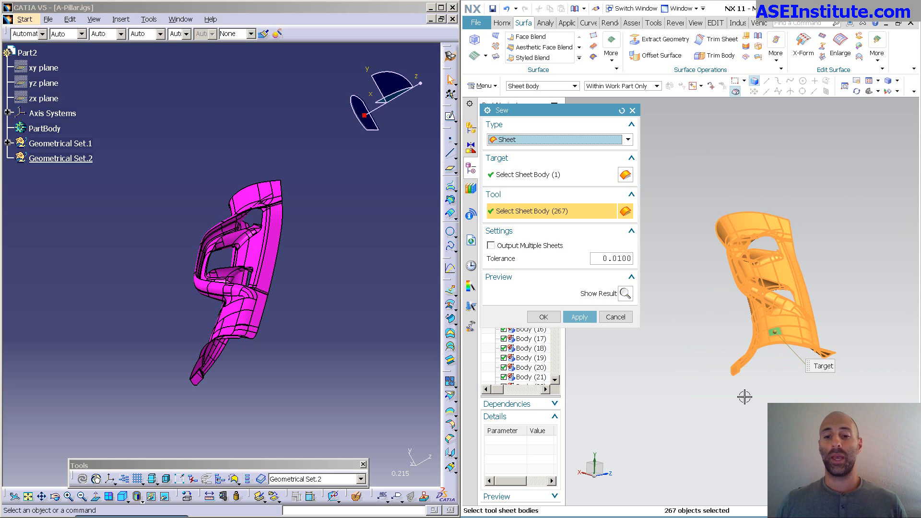
click(578, 317)
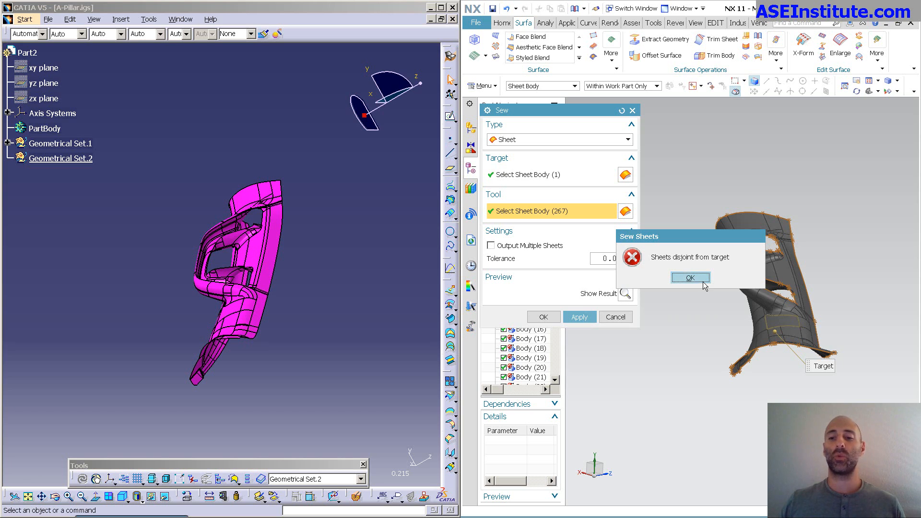
- Dismiss the disjoint-sheets warning and accept the sew to create the sewn sheet body
click(690, 278)
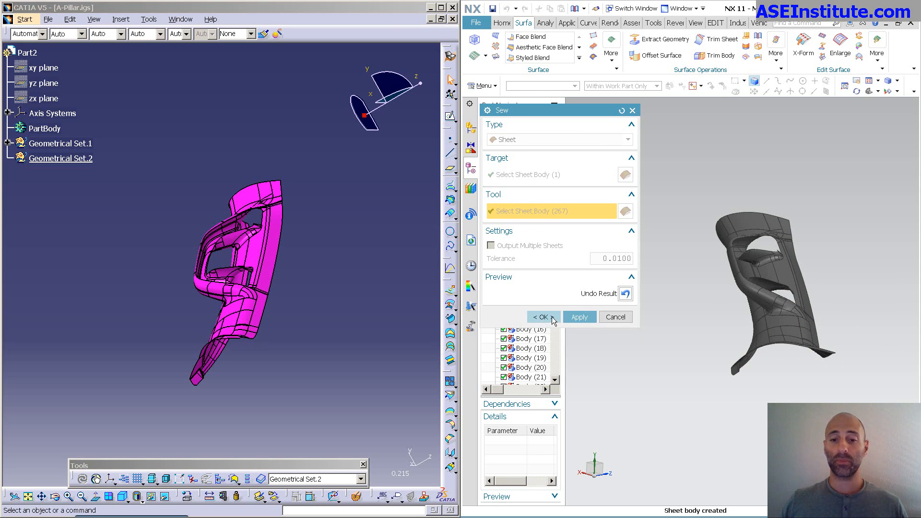
click(541, 316)
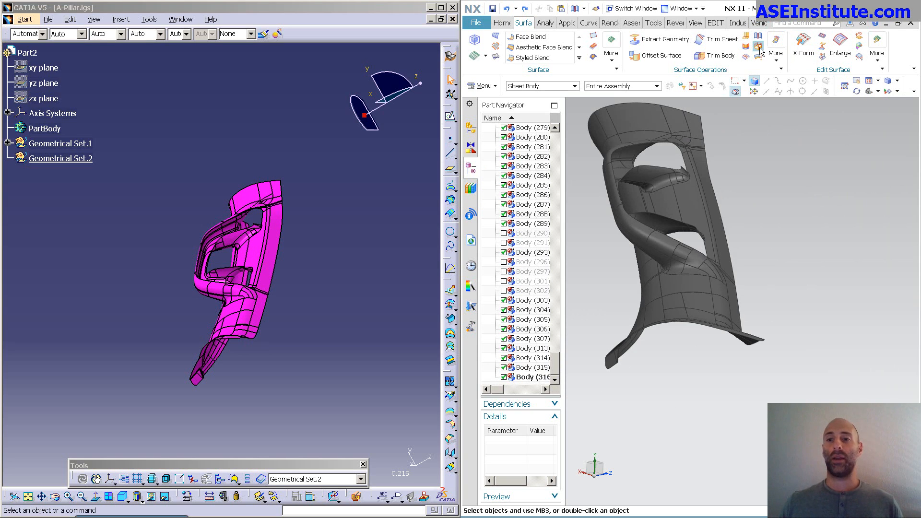
- Retry the sew, preview with Show Result, and dismiss the disjoint-sheets error again
click(758, 45)
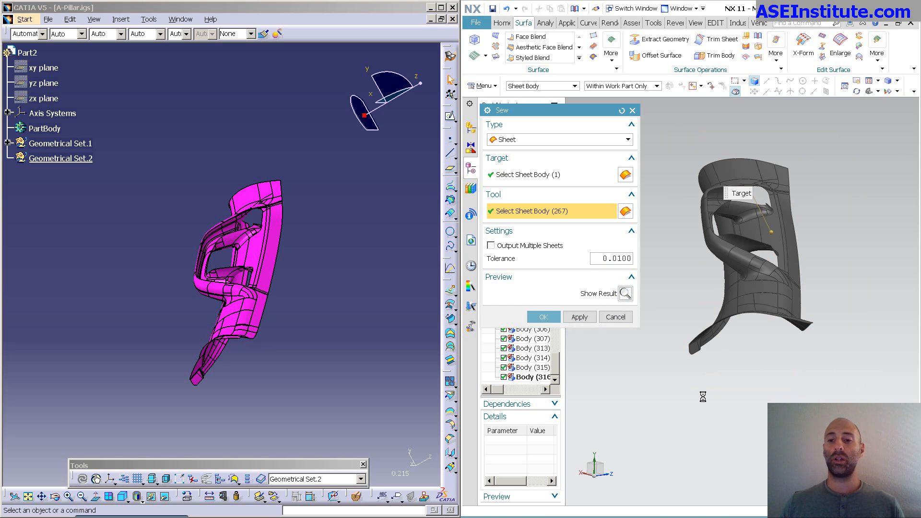
click(578, 317)
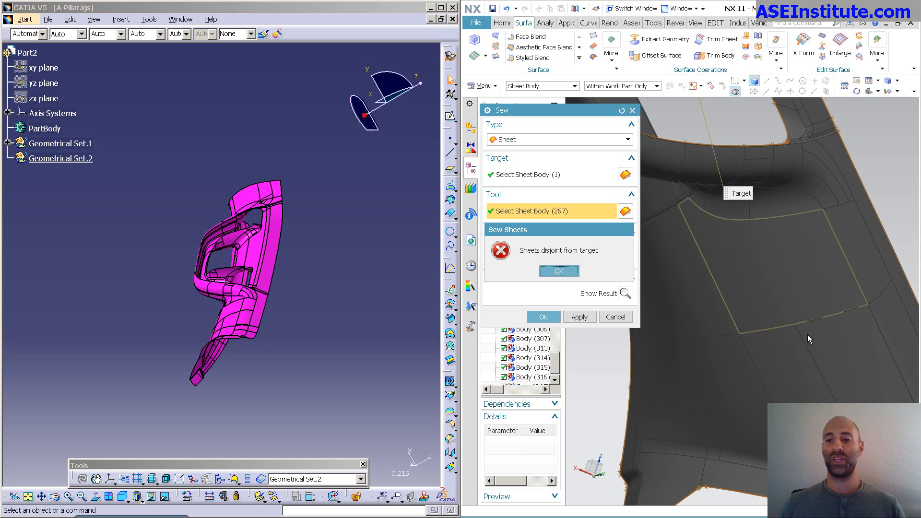
mouse_move(784, 382)
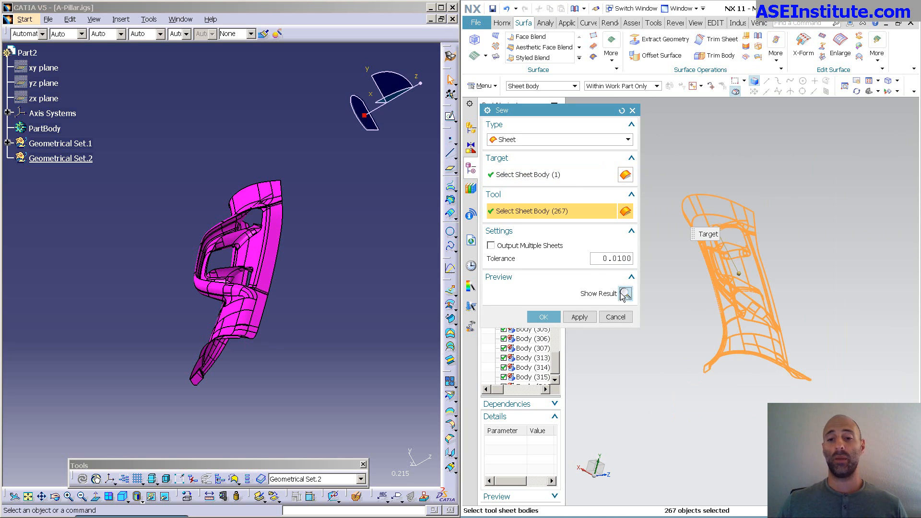
click(625, 293)
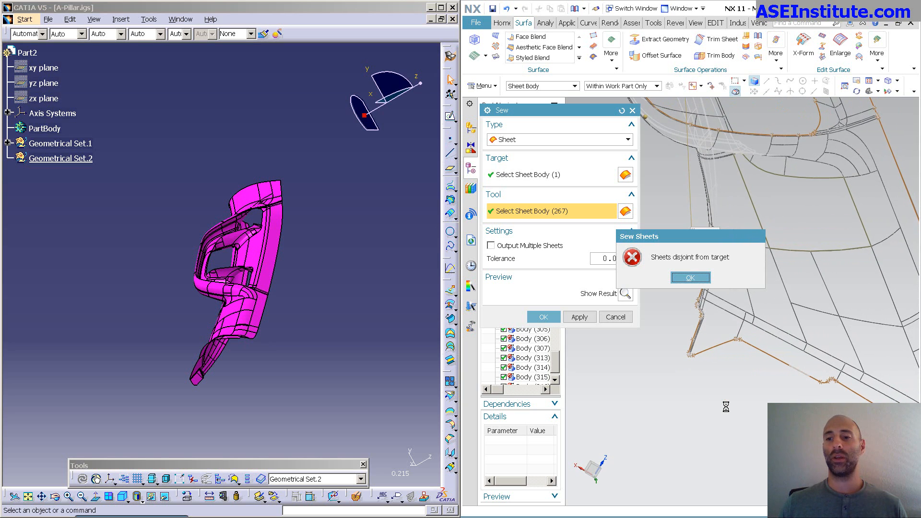
click(689, 276)
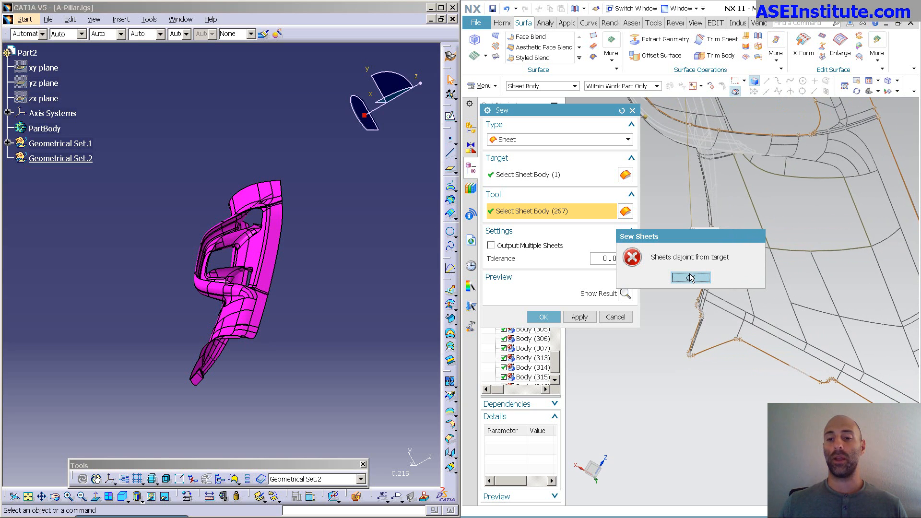
click(690, 278)
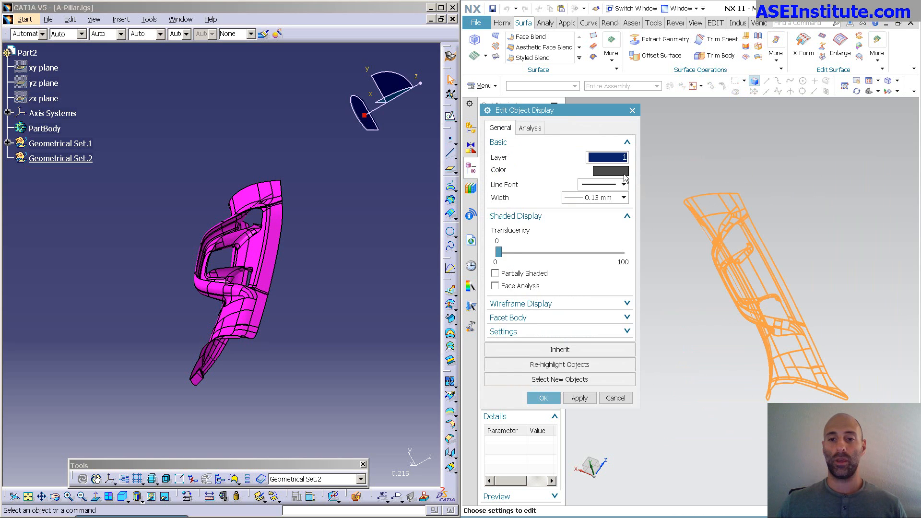
- Recolour the A-pillar sheets magenta via Edit Object Display
click(607, 170)
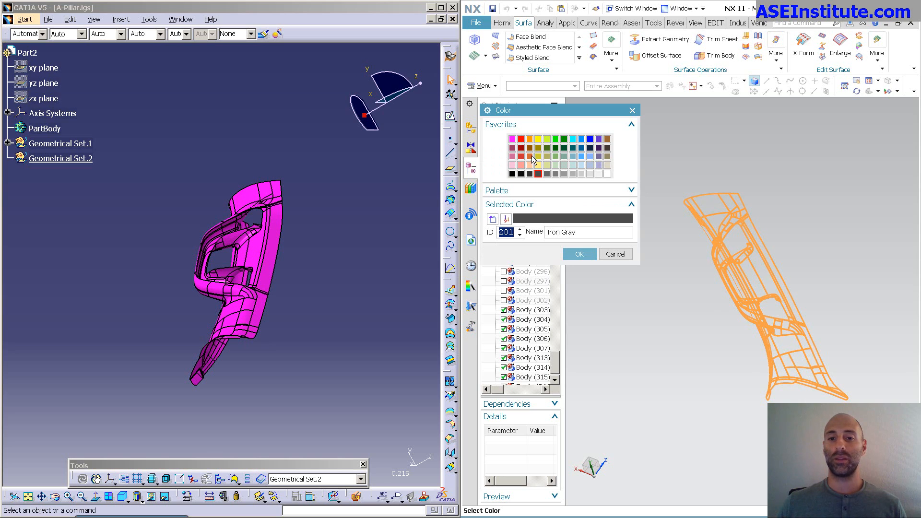
click(512, 139)
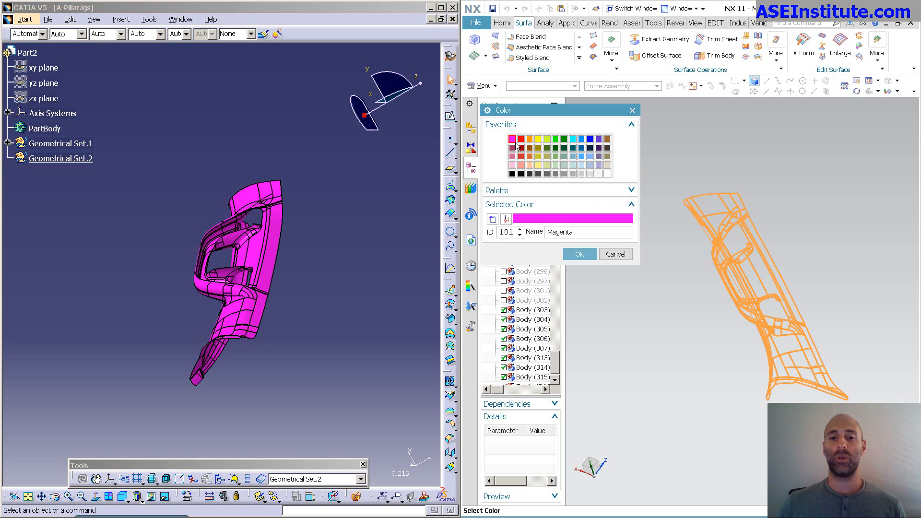
click(578, 254)
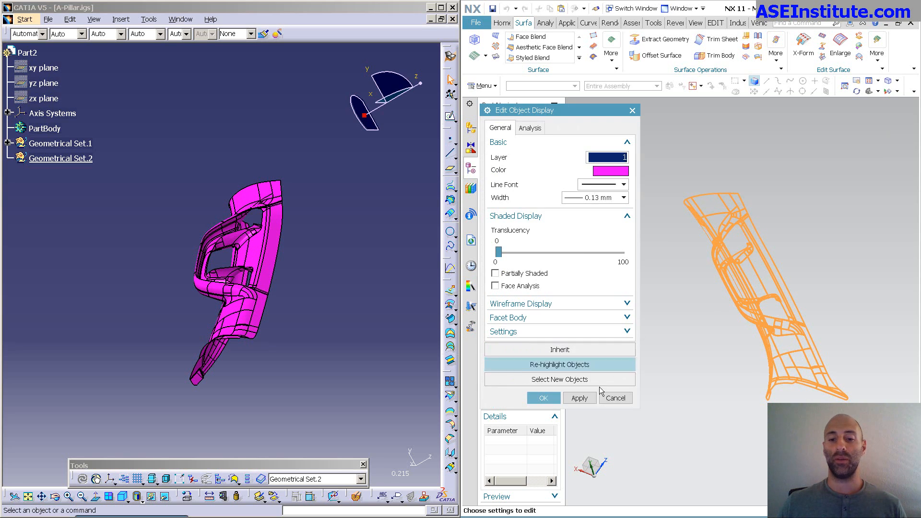
click(542, 397)
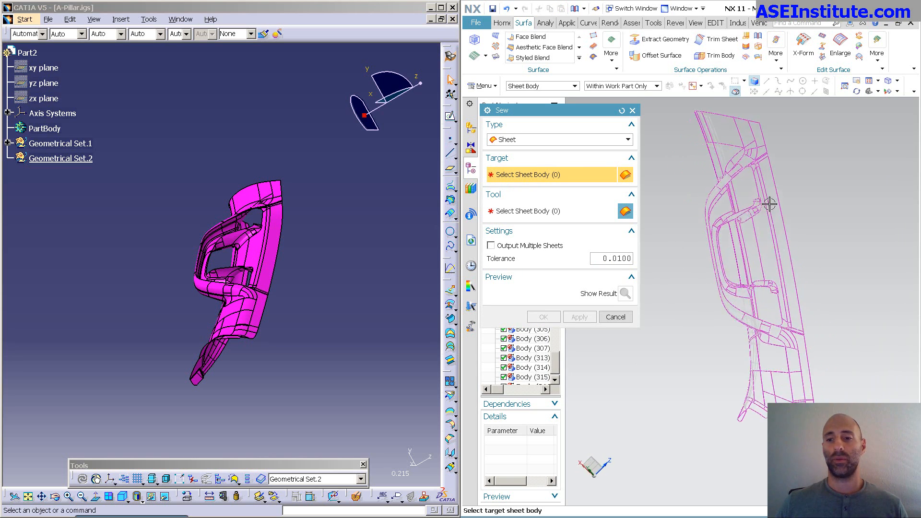
- Sew from the magenta target sheet once more and dismiss the disjoint-sheets error
click(781, 246)
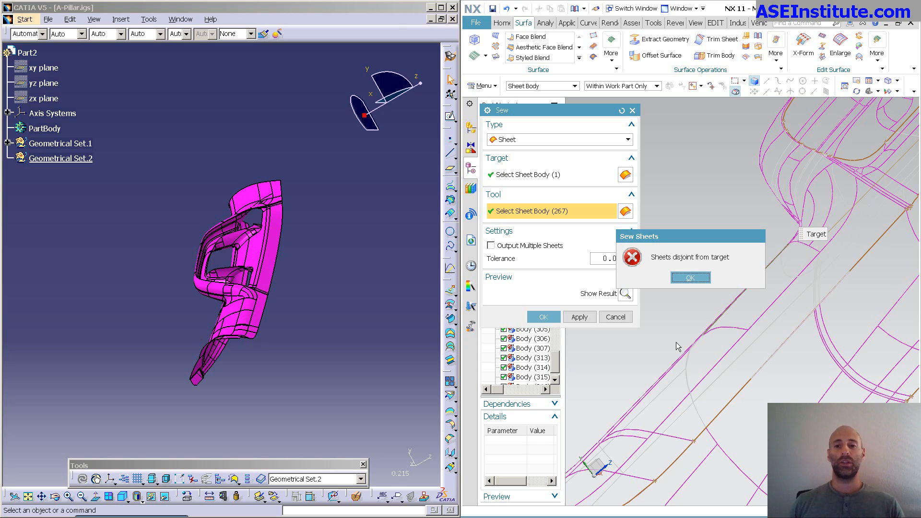
click(690, 277)
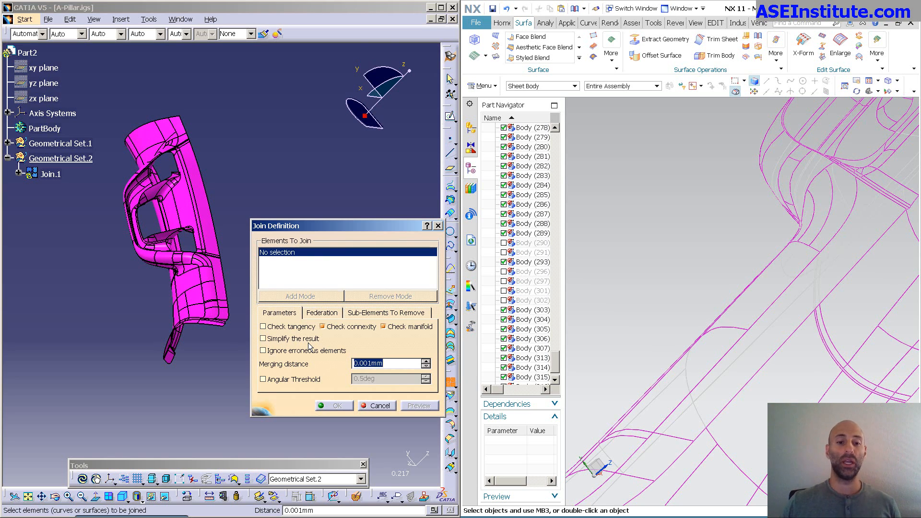
mouse_move(334, 371)
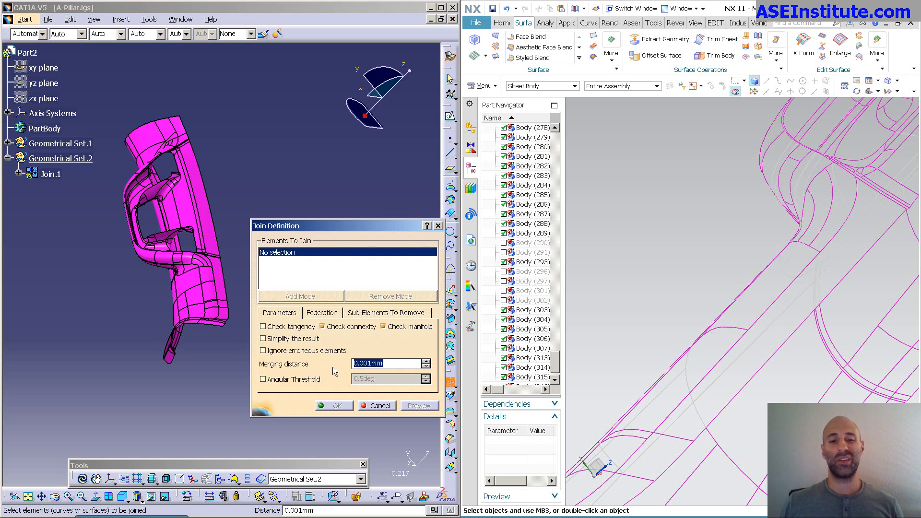
mouse_move(288, 356)
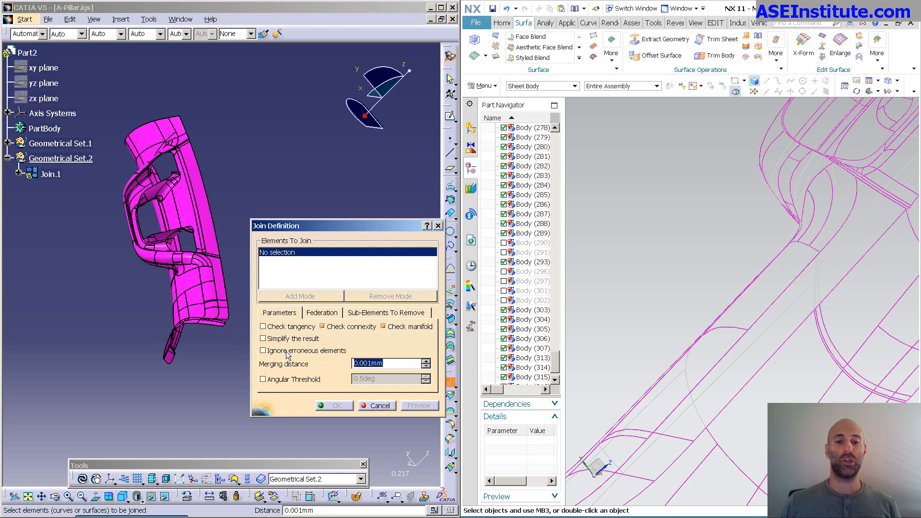
- Review Federation and Sub-Elements To Remove settings, then add SURFACE.1773 to Elements To Join
click(321, 312)
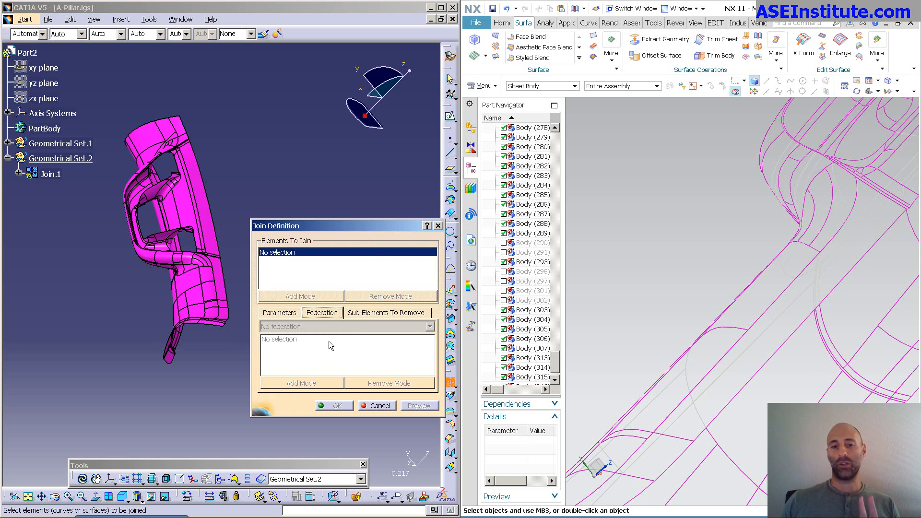
click(386, 311)
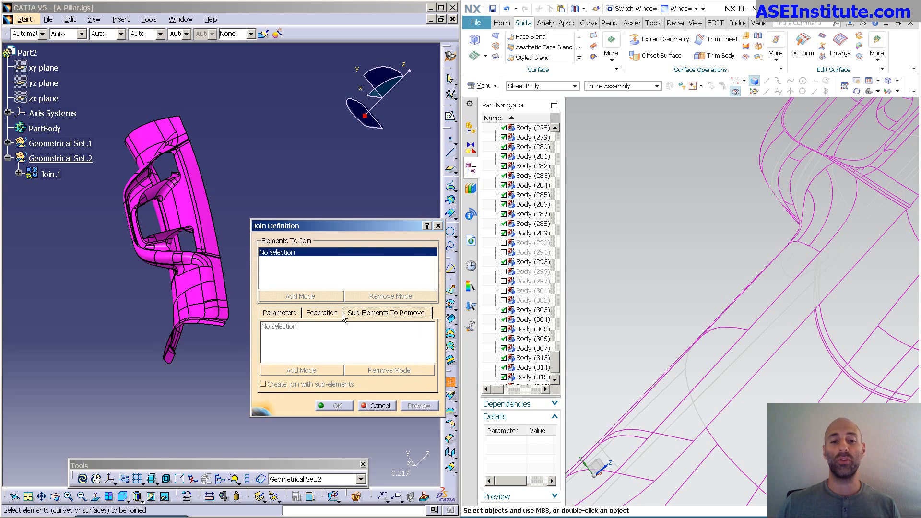
click(280, 312)
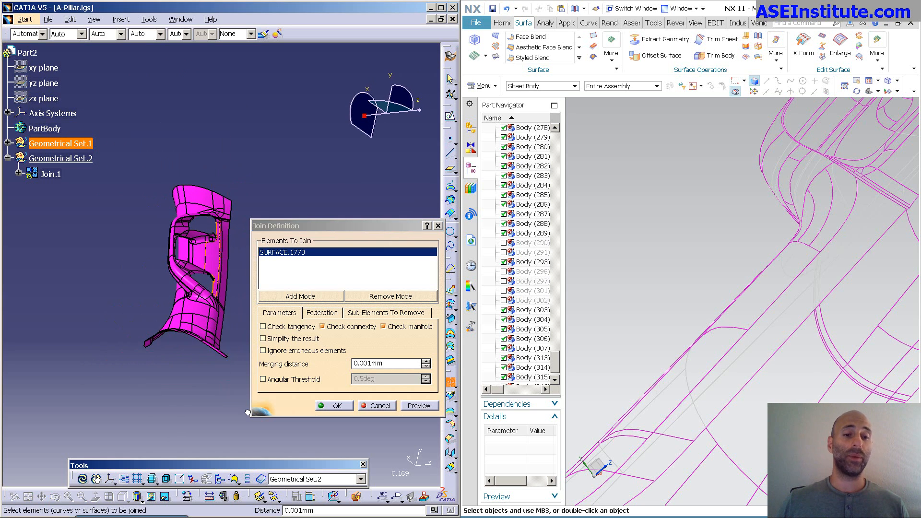
click(333, 405)
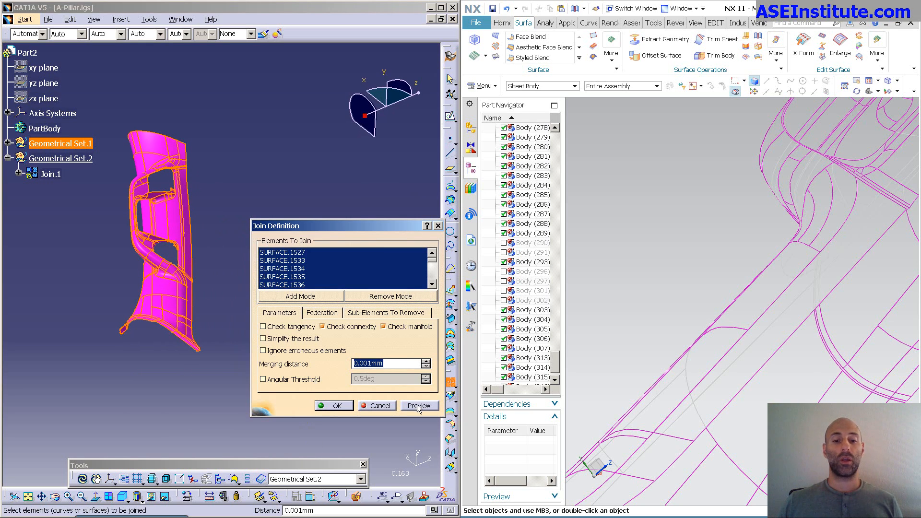
- Preview Join.1, show the non-connex diagnosis on the pillar, and close the Warnings list
click(418, 406)
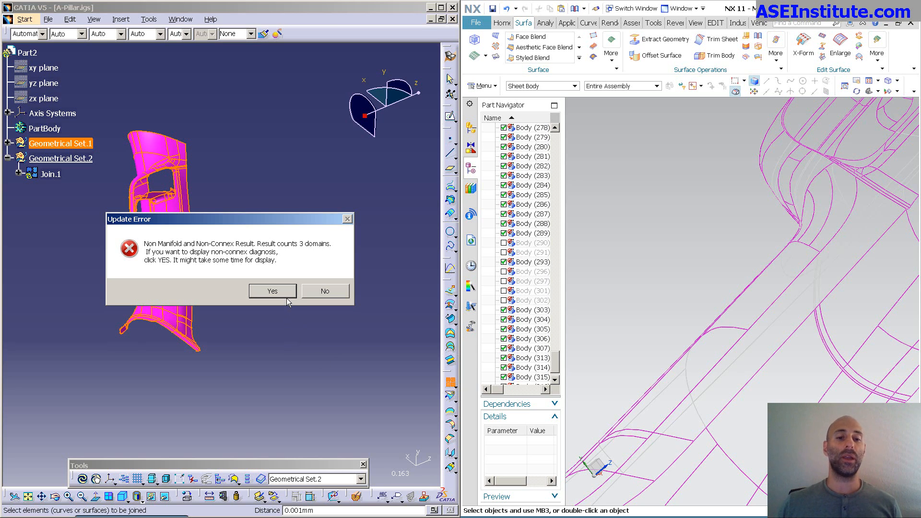
click(272, 291)
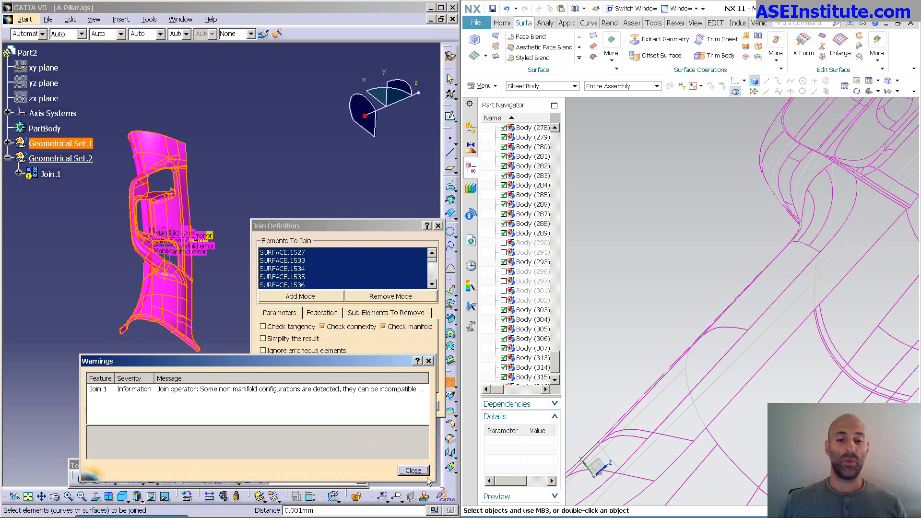
click(413, 470)
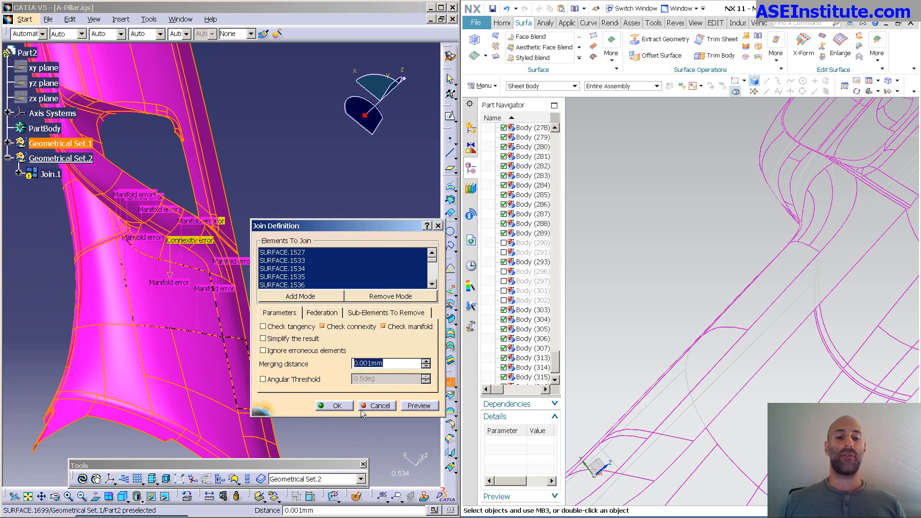
- Raise the join's merging distance from 0.001mm to 0.01mm and apply it
click(419, 405)
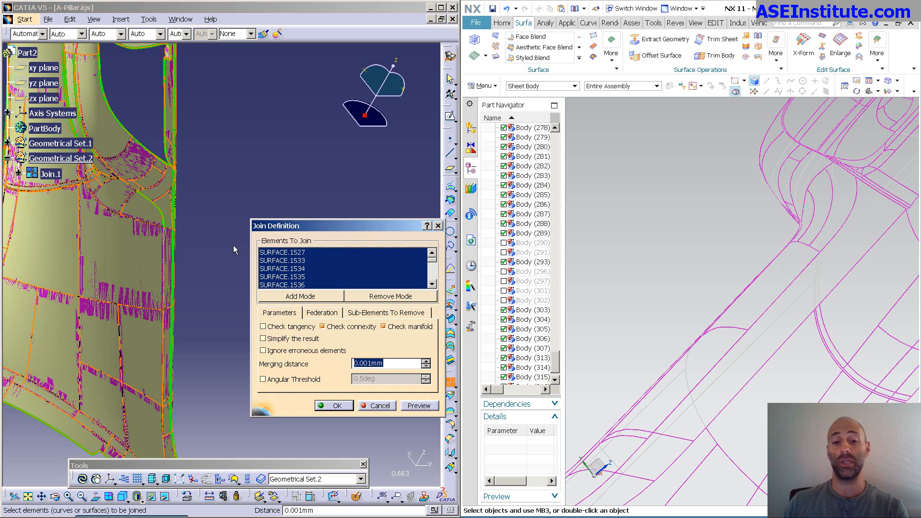
text(.0)
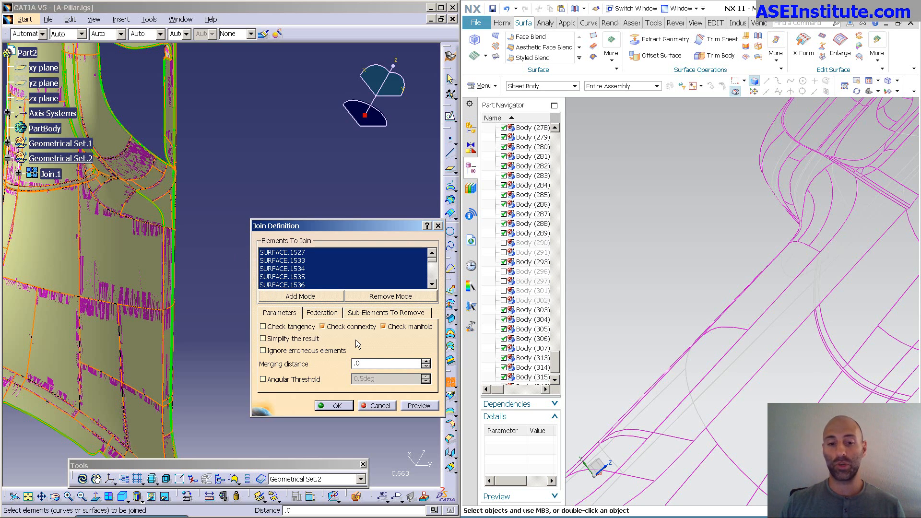
click(332, 405)
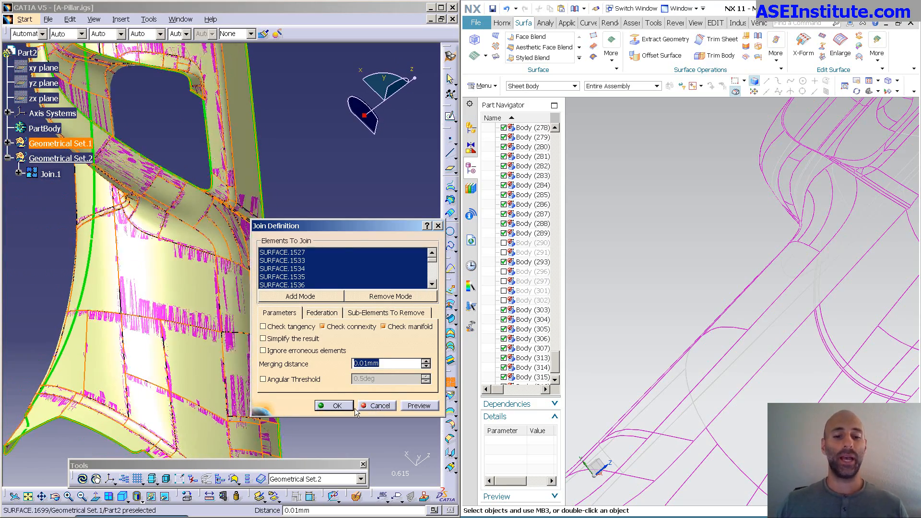
- Pick one pillar surface and gather its neighbours into the join by Angular Propagation
click(333, 405)
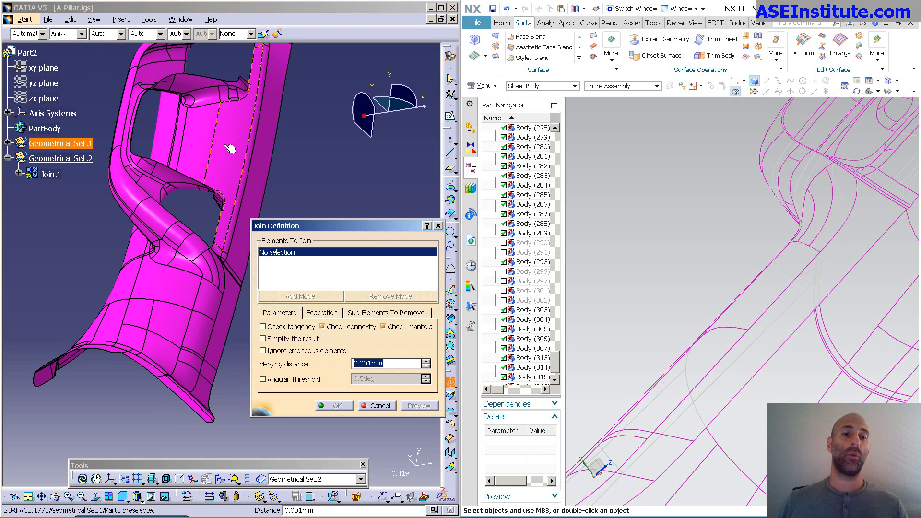
click(230, 147)
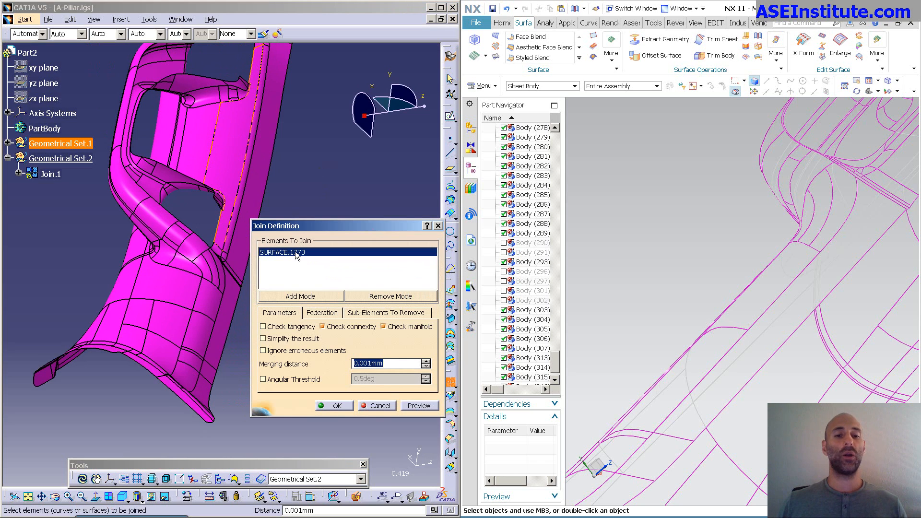
right_click(297, 257)
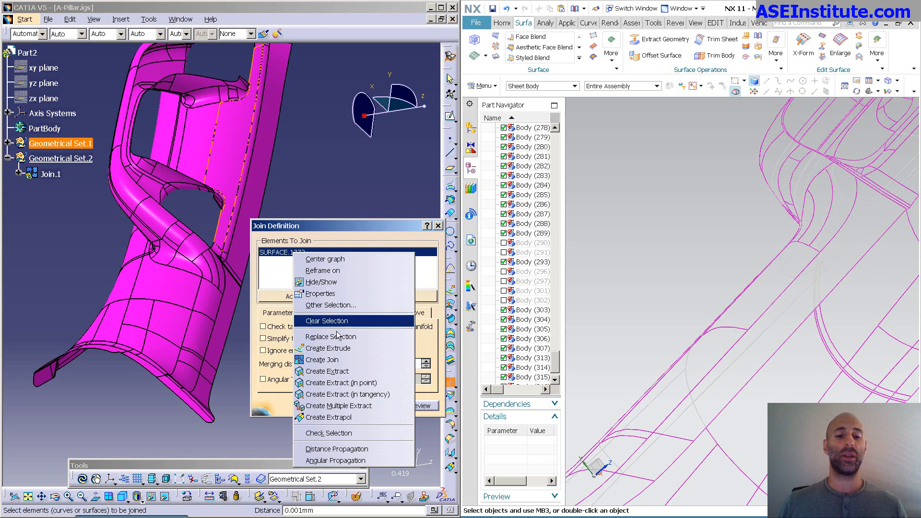
mouse_move(336, 460)
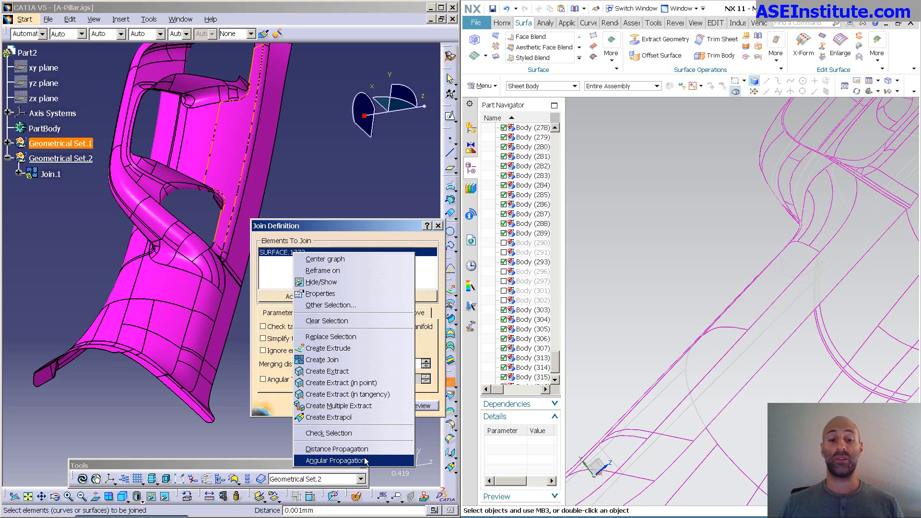
click(333, 460)
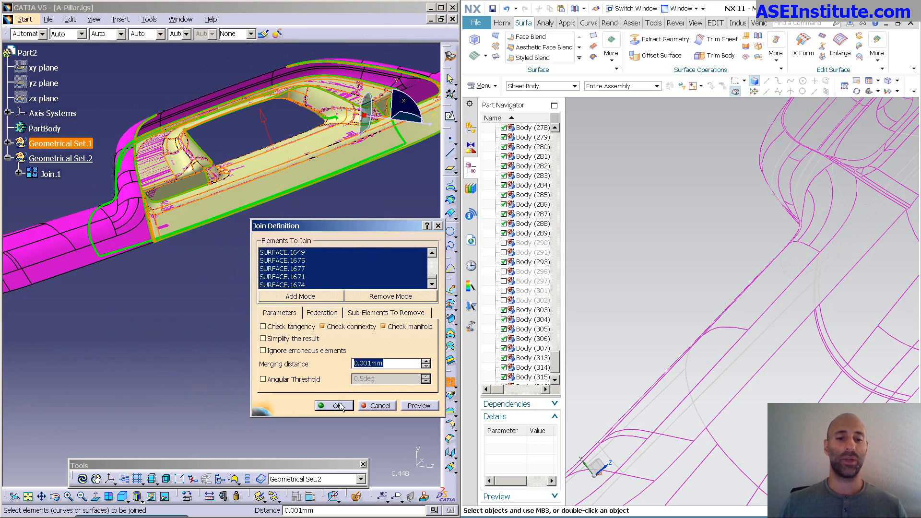
- Confirm Join.1, reopen it for editing, and acknowledge the forks-stopped-propagation notice
click(334, 405)
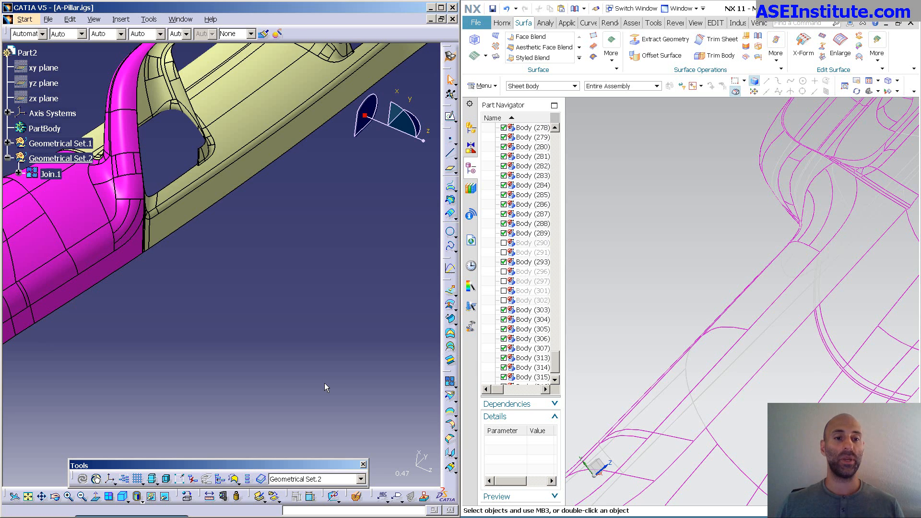
double_click(50, 174)
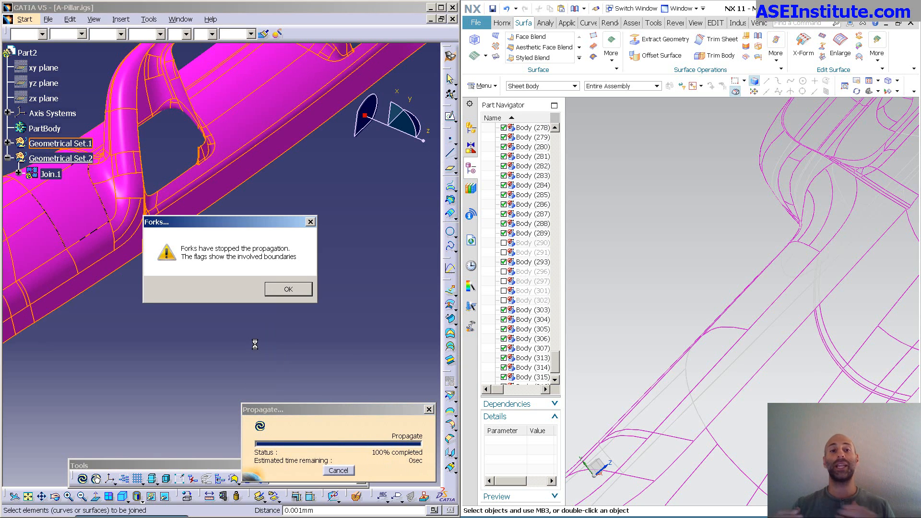
mouse_move(266, 272)
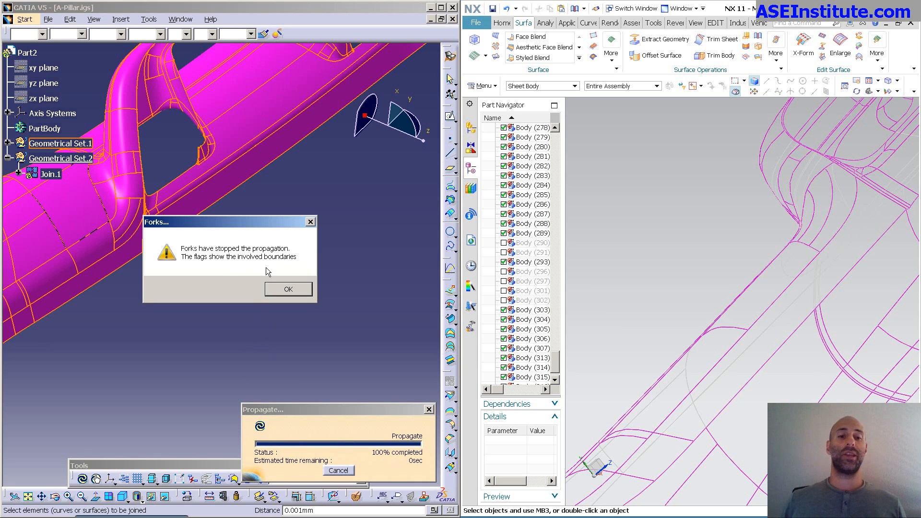
click(288, 288)
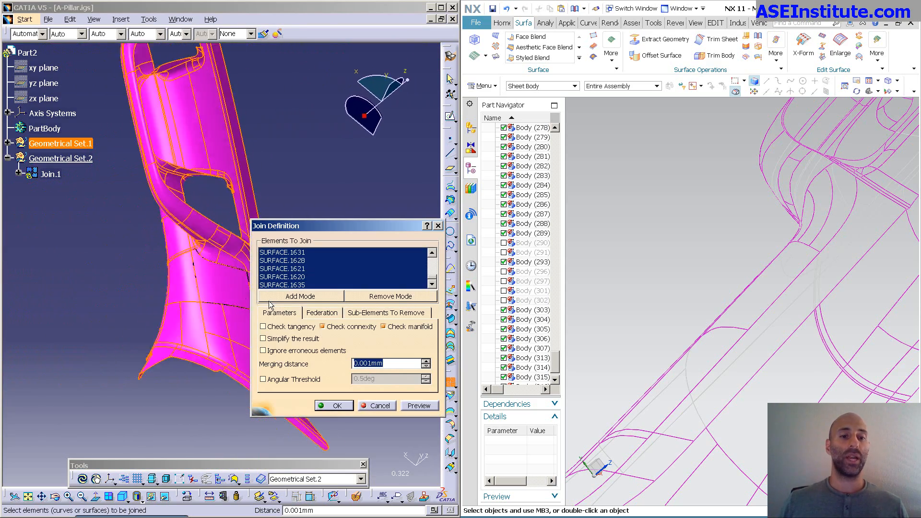
- Add the remaining pillar surfaces and missed patch SURFACE.1574 to Elements To Join via Add Mode
click(333, 405)
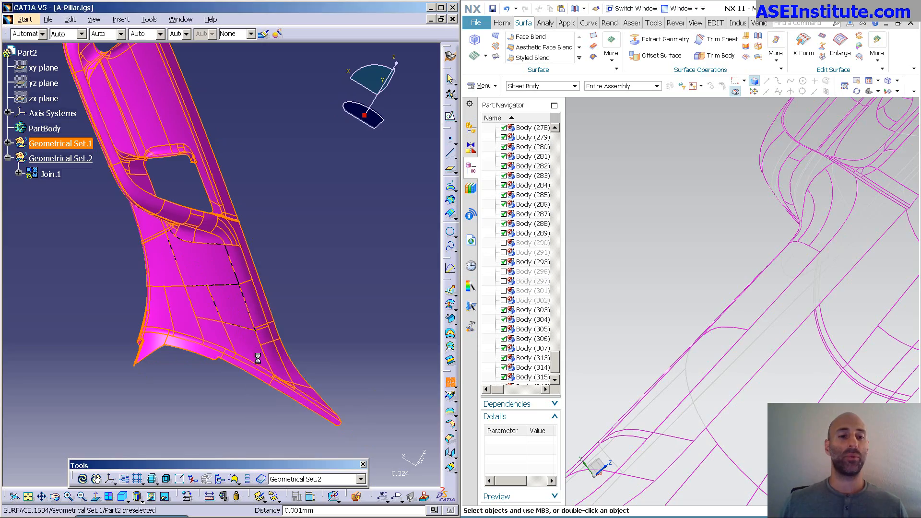
double_click(50, 174)
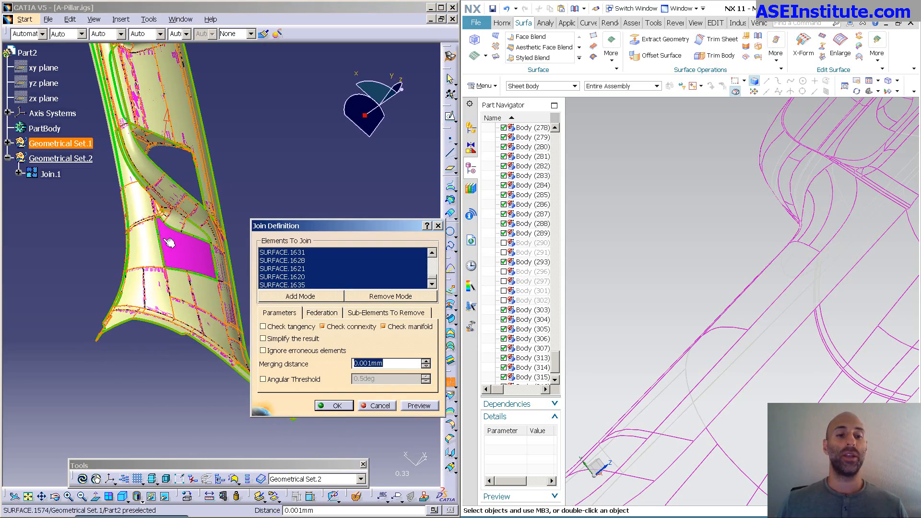
click(329, 405)
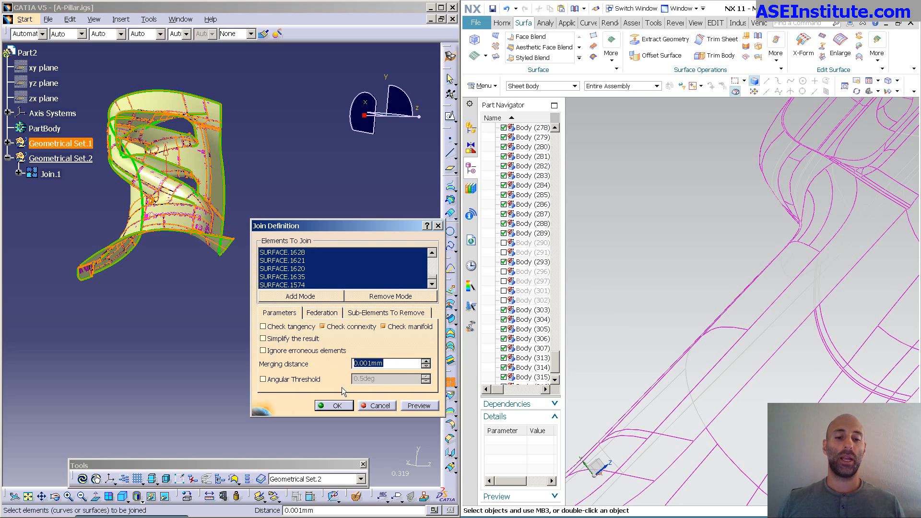
- Confirm the join definition to create Join.1 and rotate to inspect the merged pillar
click(333, 406)
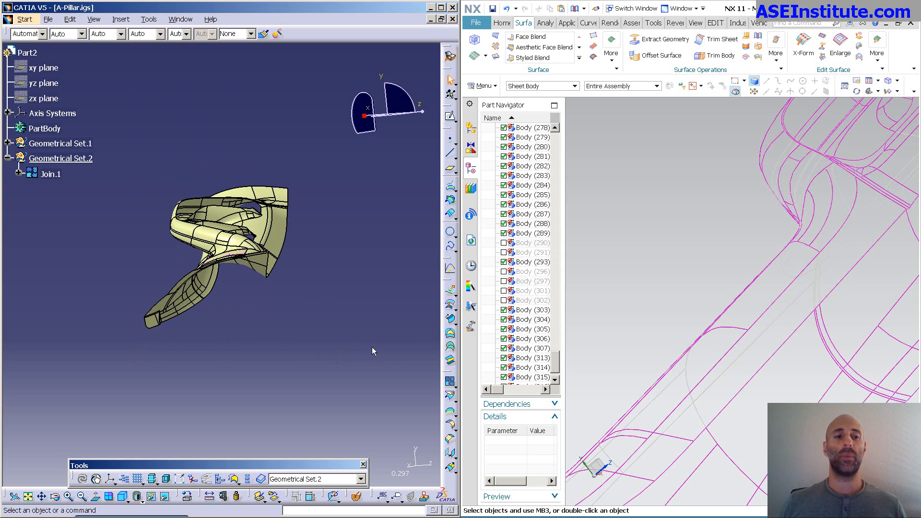
drag(373, 350, 103, 251)
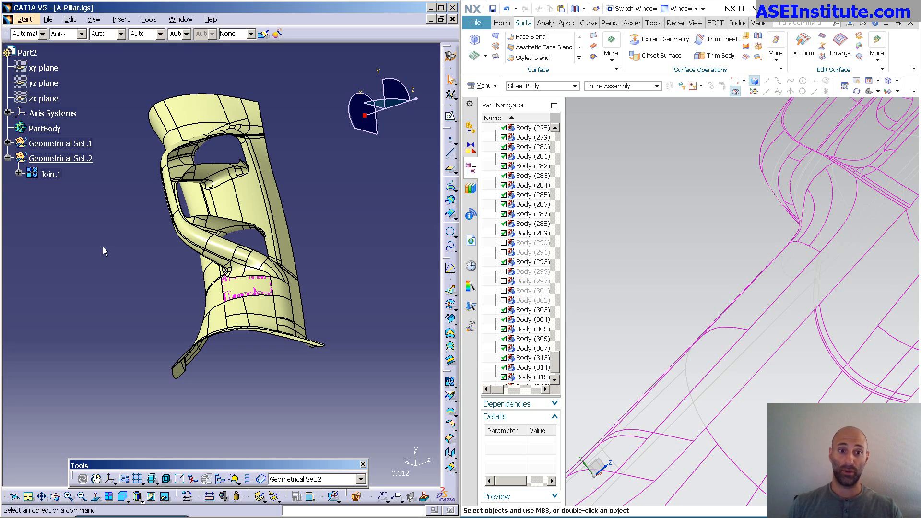
mouse_move(293, 318)
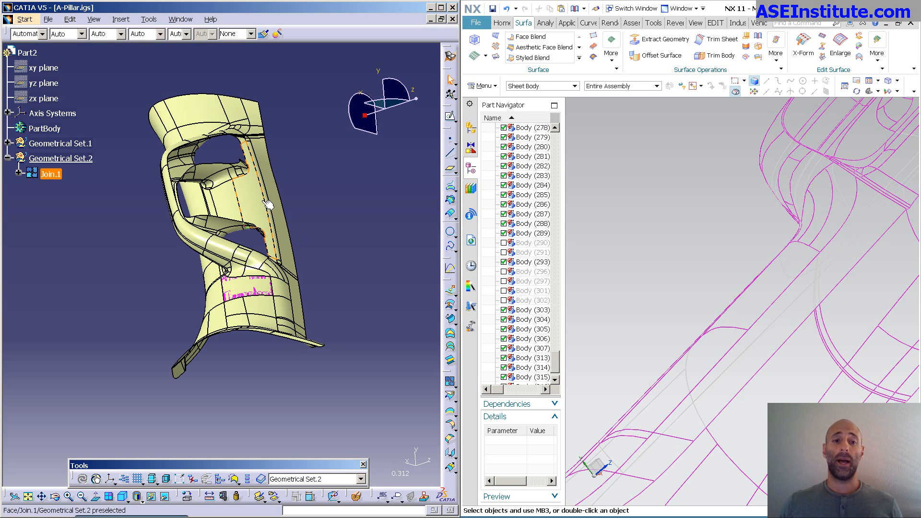
double_click(51, 174)
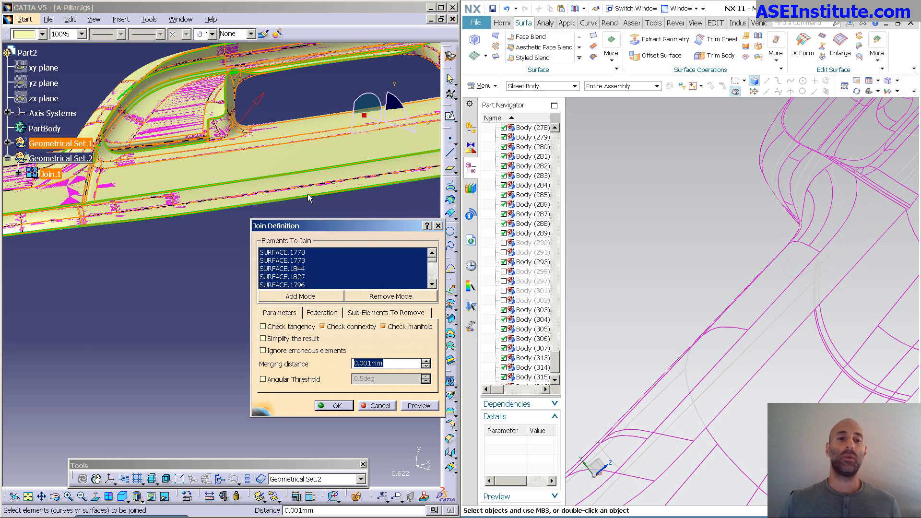
click(418, 405)
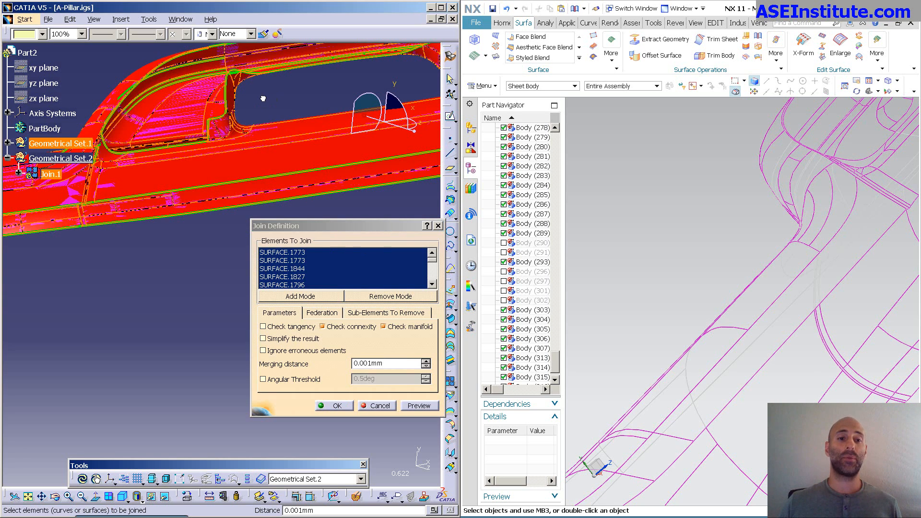
mouse_move(294, 206)
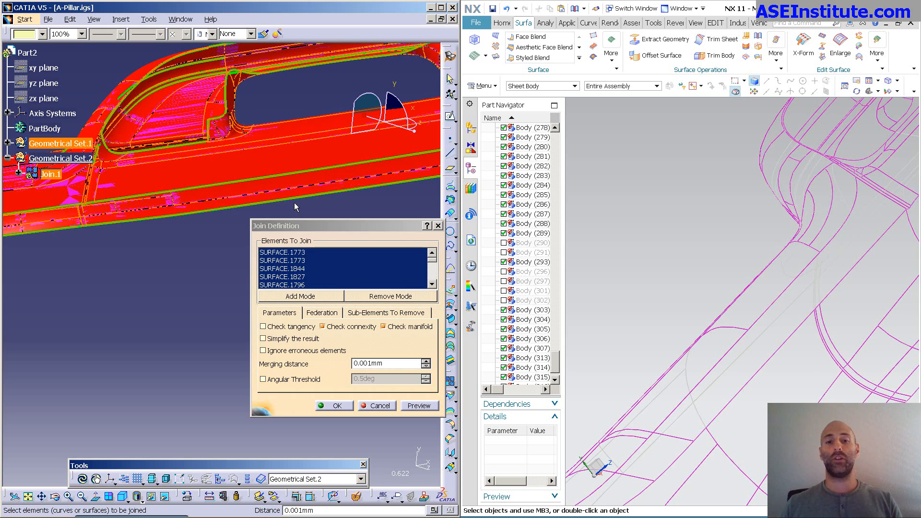
click(330, 405)
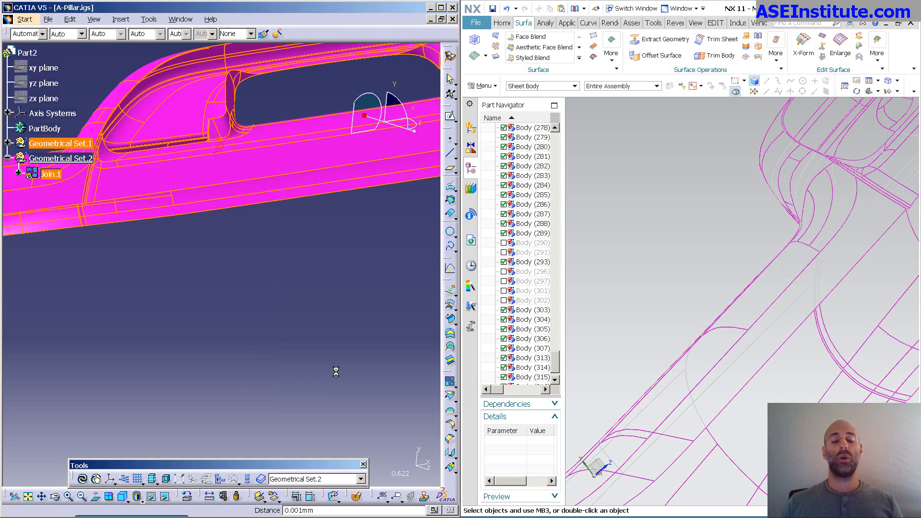